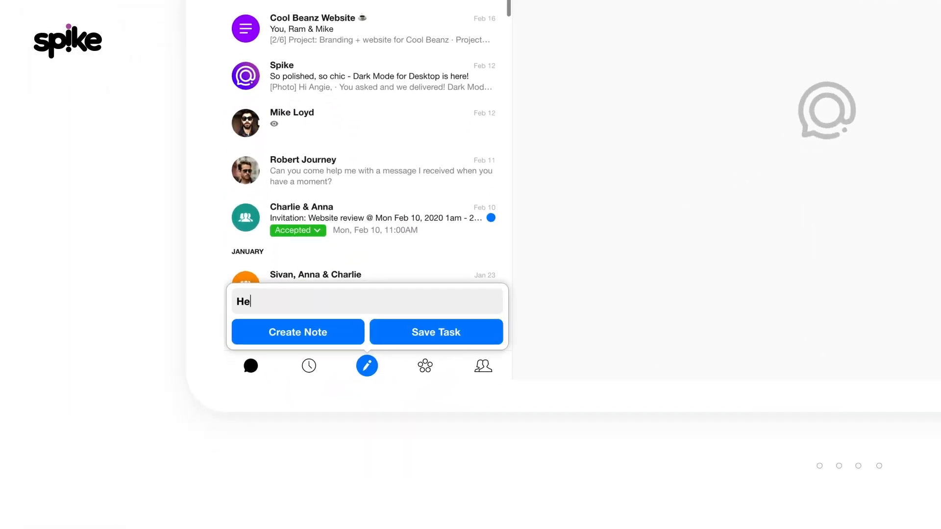
Create a new note titled 'HealthyPower App Blog'
text(HealthyPower App Blog)
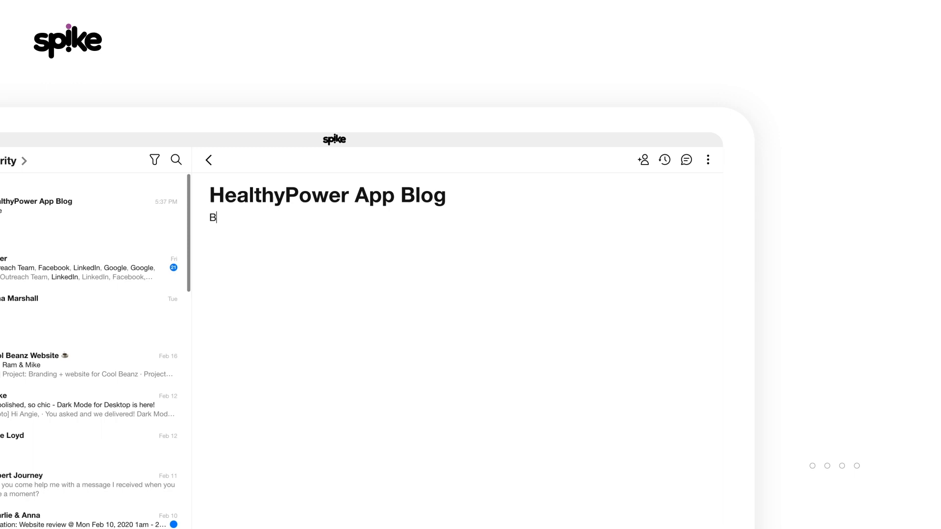
Write the blog content plan and tick the Features and About meta-description tasks
text(log content plan)
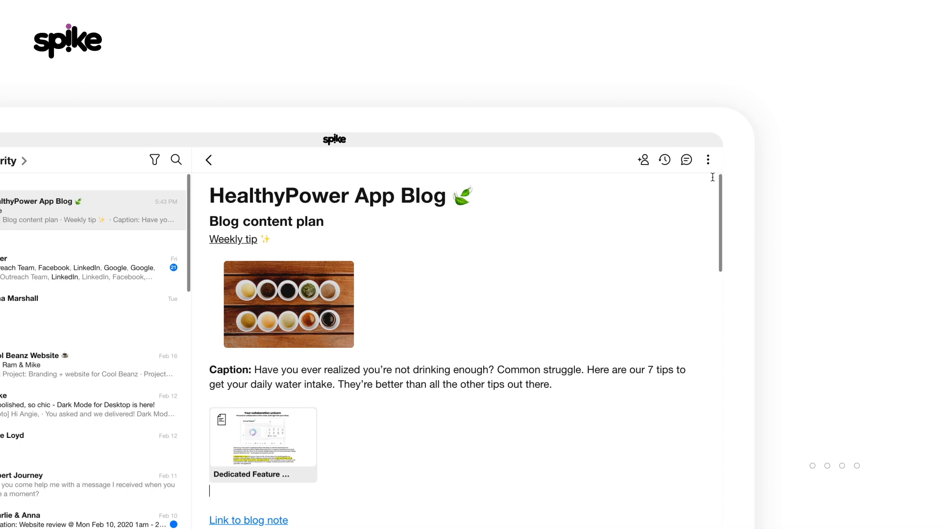
scroll(down, 3)
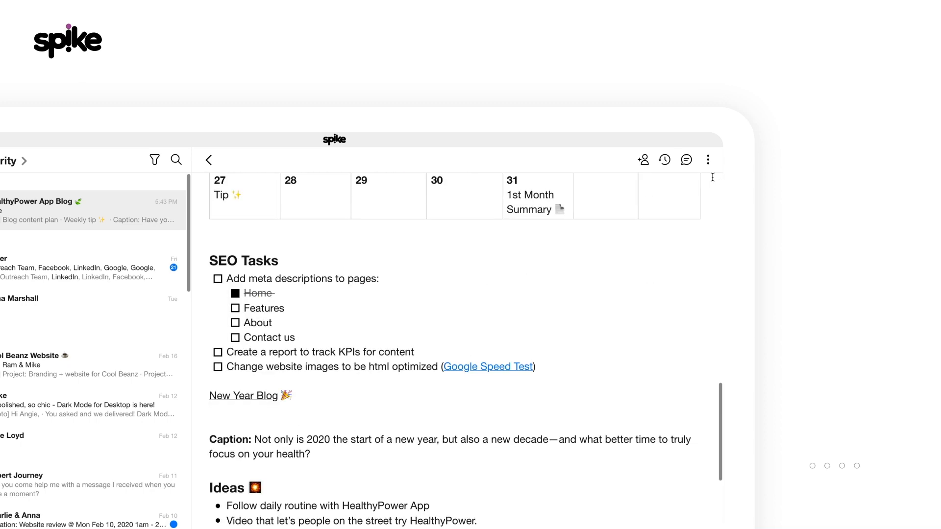
click(235, 308)
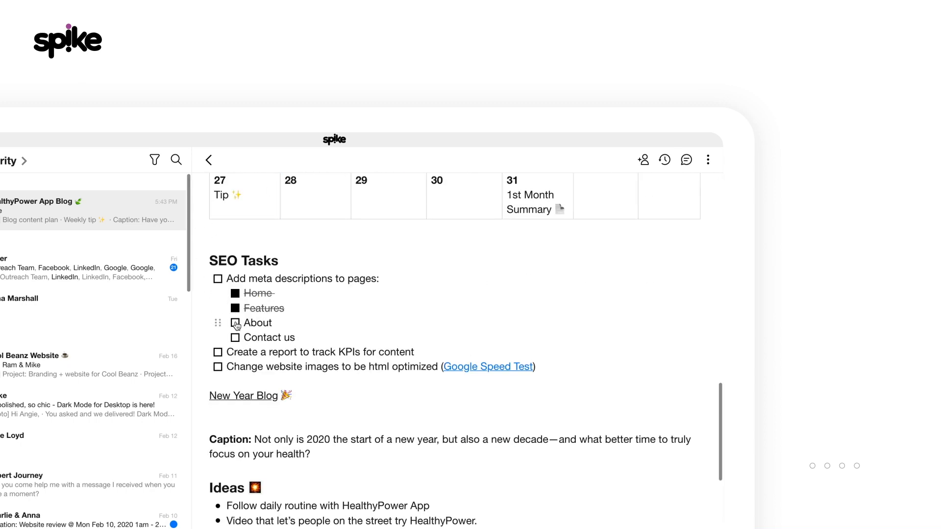
click(235, 322)
text(Video showing a week of using)
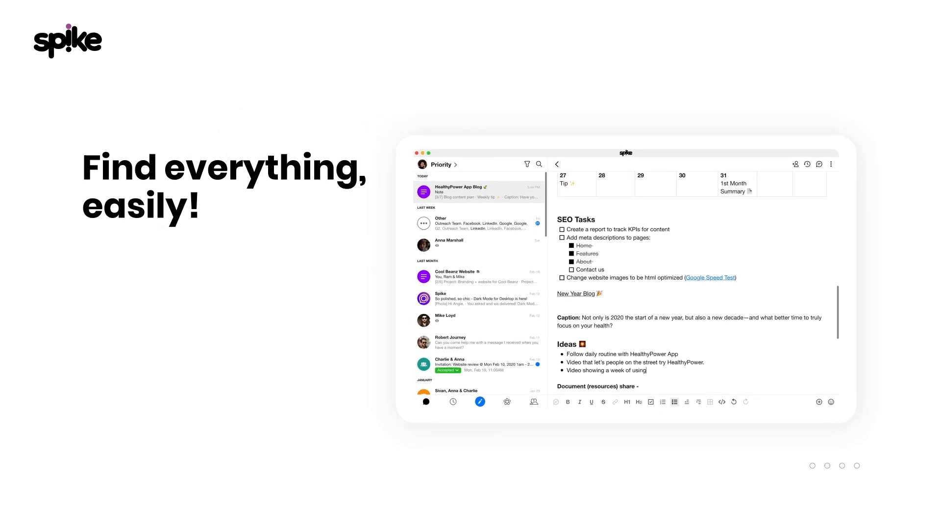
Add the idea 'Video showing a week of using Healthy Power.' to the Ideas list
text(Healthy Power.)
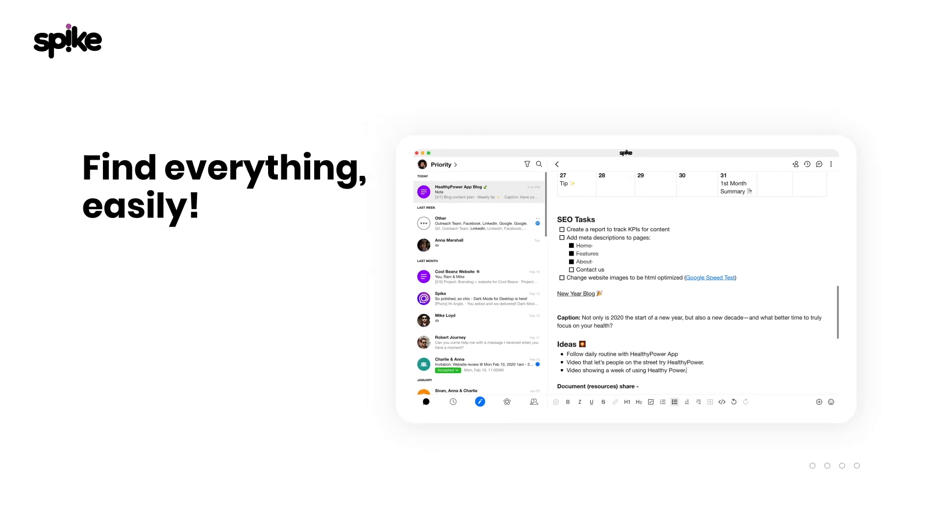
click(831, 164)
text(new)
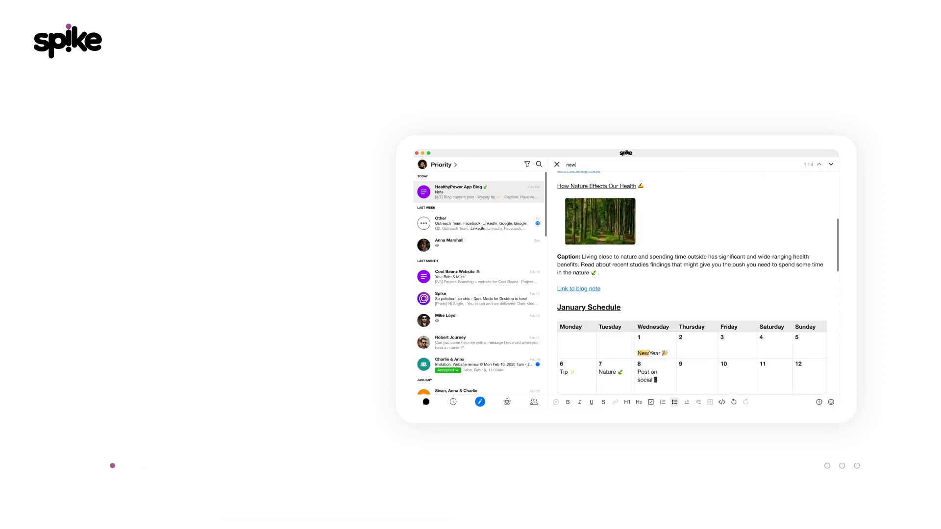
Append 'Click here to find out more.' to the New Year Blog caption
click(830, 164)
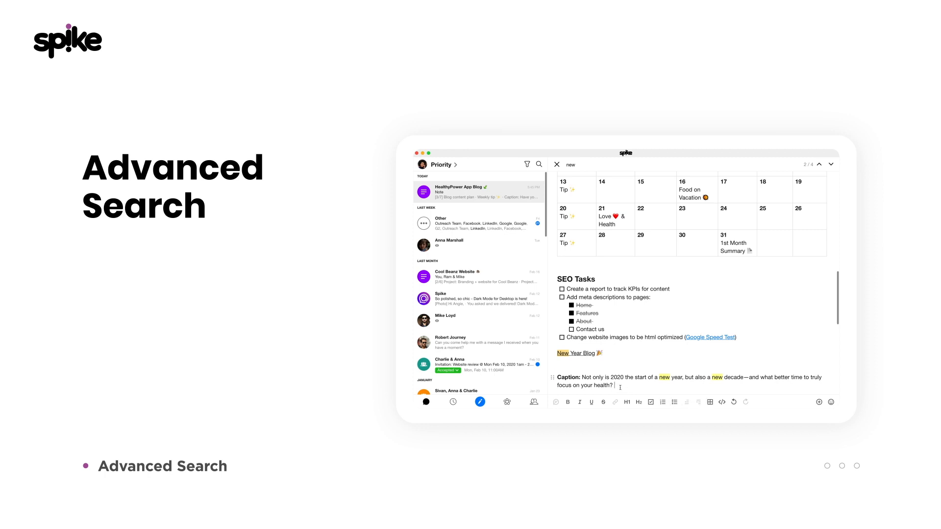
text(Click here to find out more.)
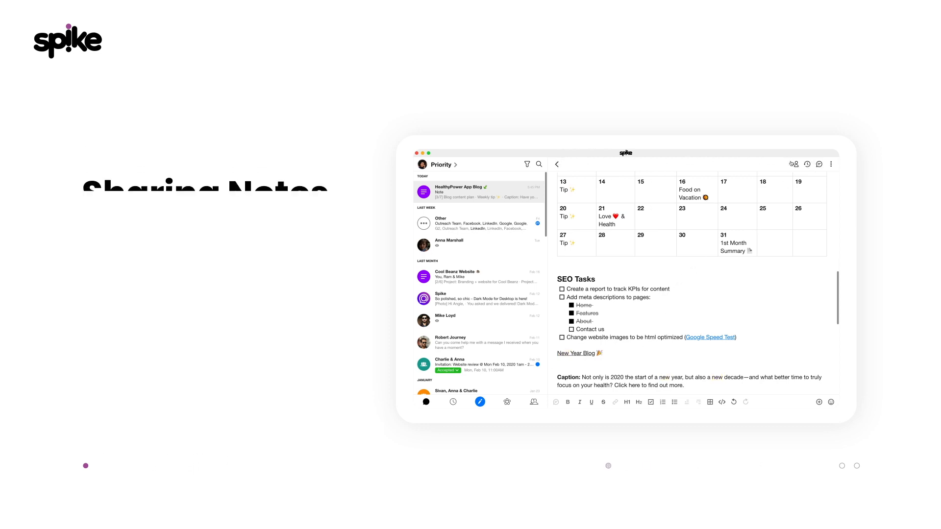
click(794, 163)
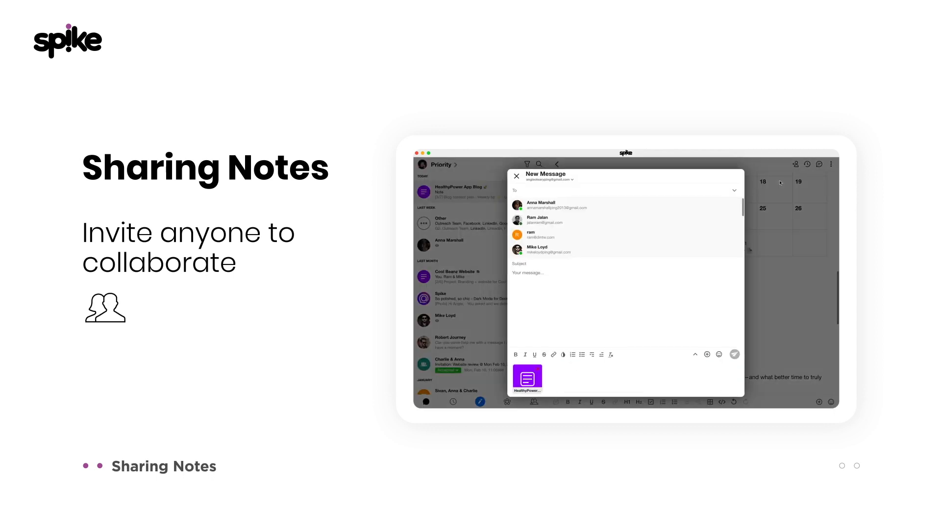
text(gang)
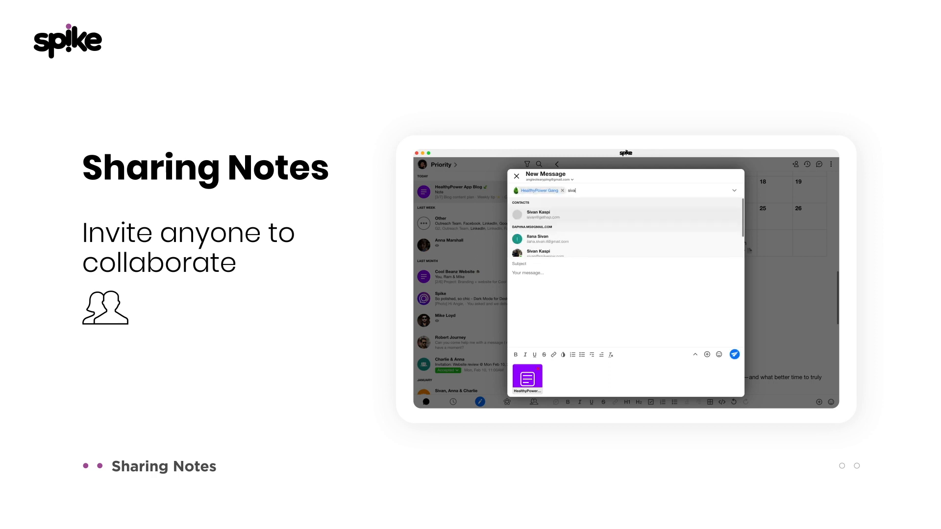
click(535, 214)
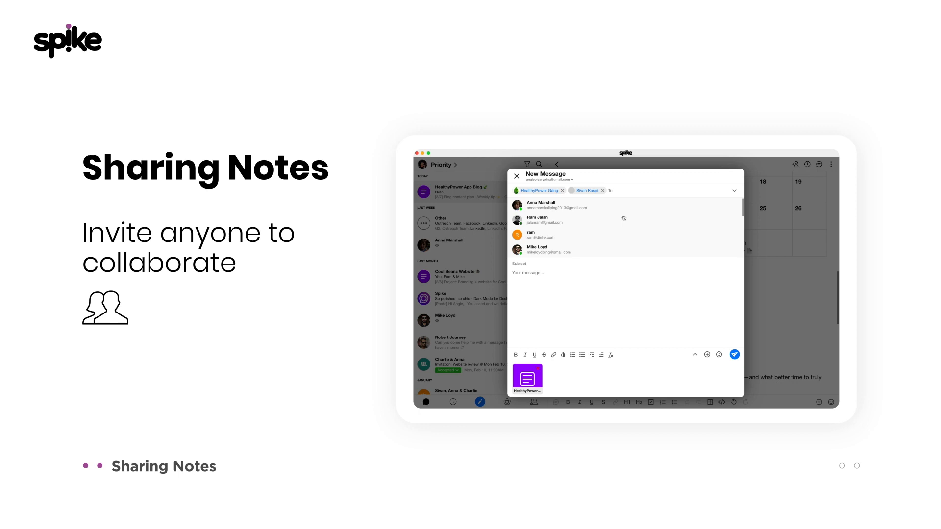
mouse_move(742, 353)
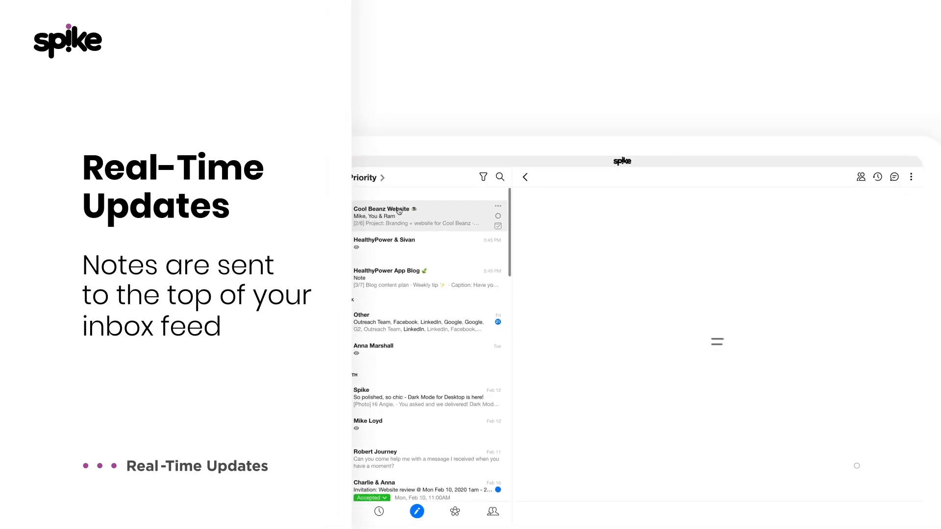
Open the HealthyPower App Blog conversation in the Priority inbox
click(385, 216)
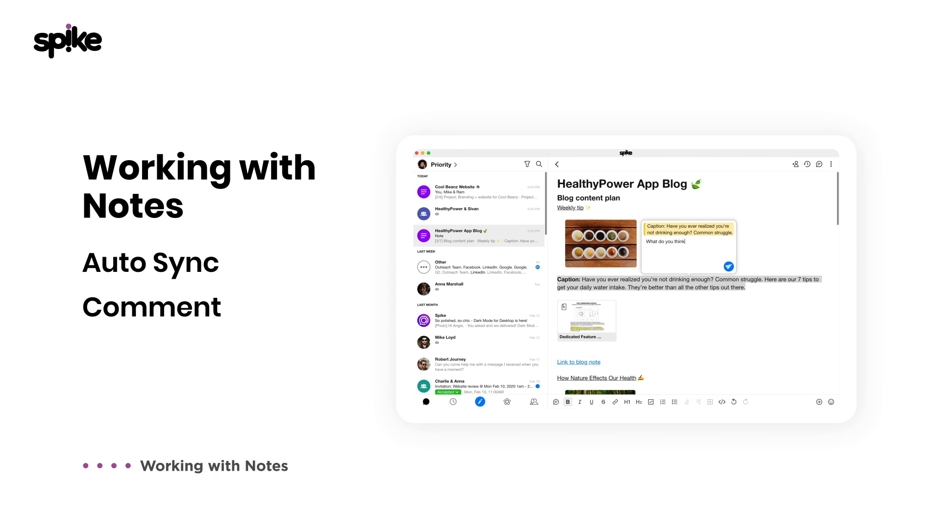
Post the comment 'What do you think?' on the Weekly tip caption
click(819, 164)
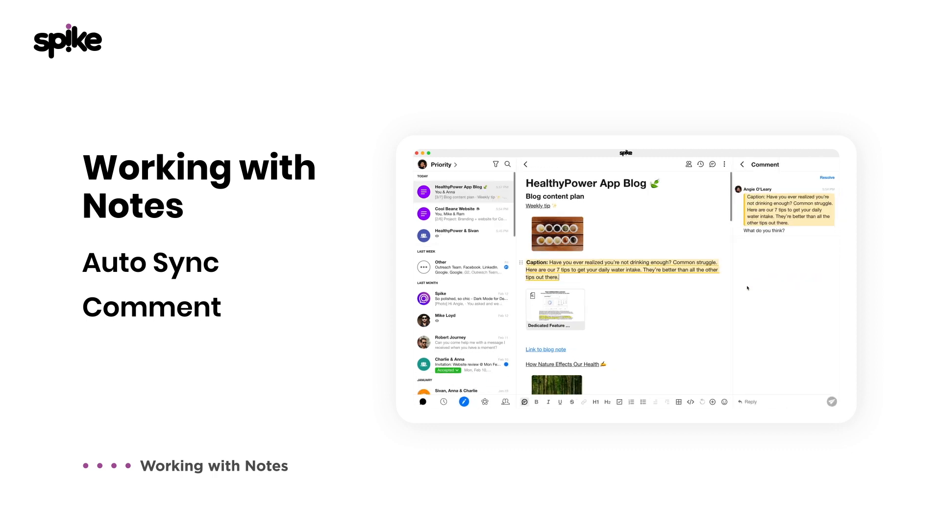